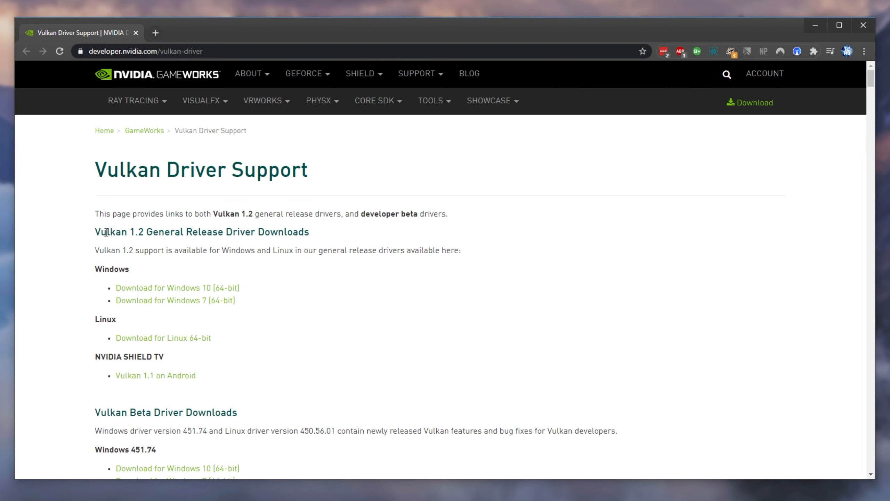
# - Open the Windows 10 (64-bit) general release driver download in a new tab
pyautogui.doubleClick(165, 232)
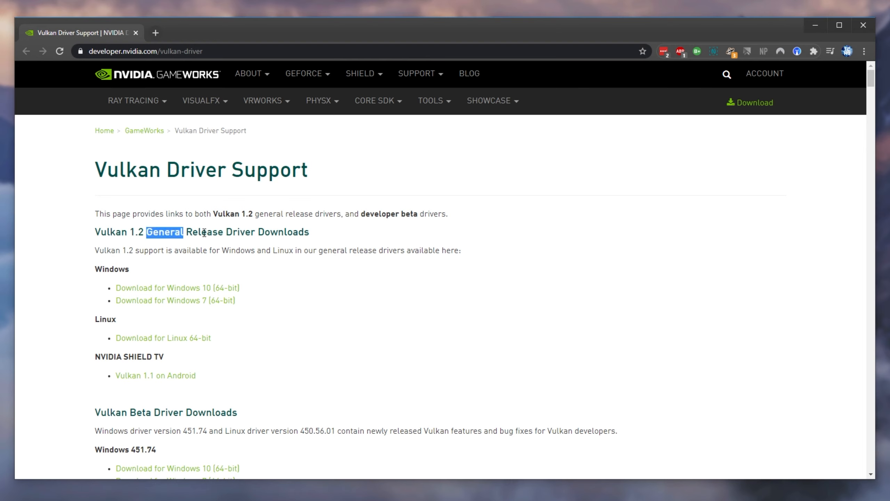
pyautogui.rightClick(164, 287)
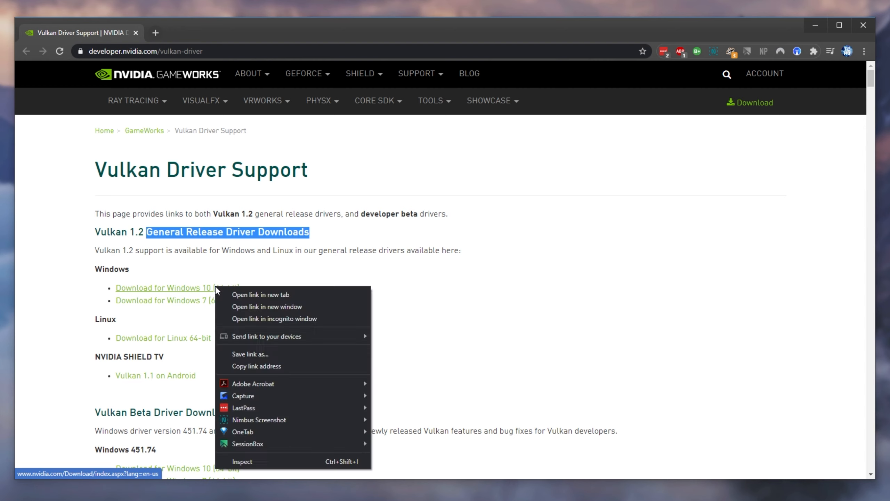
pyautogui.click(261, 294)
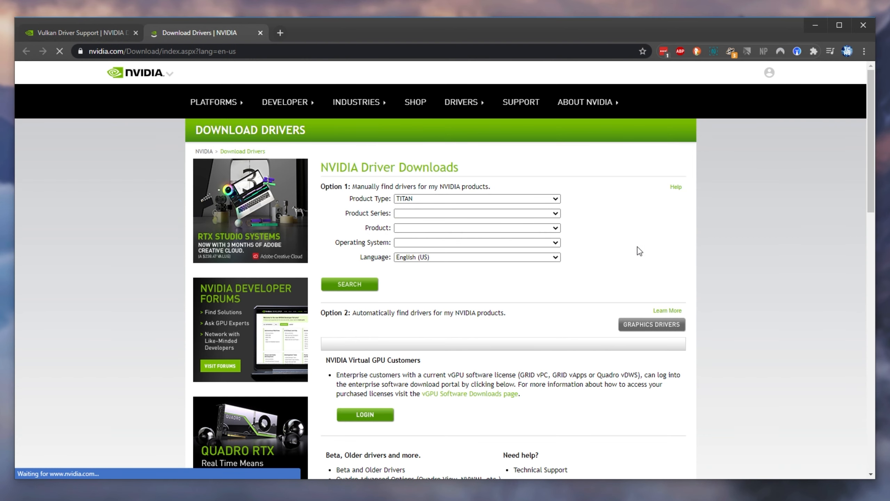
# - View the driver download form, then return to the Vulkan Driver Support page
pyautogui.click(79, 33)
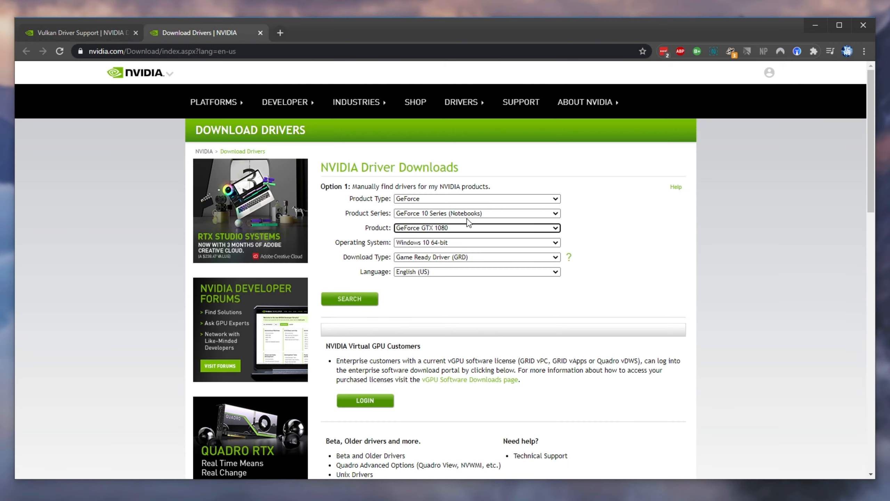
pyautogui.click(79, 33)
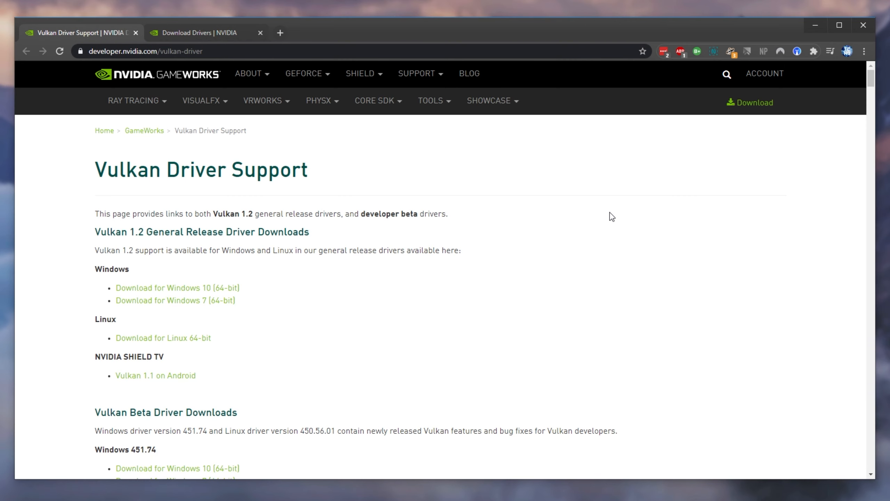
pyautogui.moveTo(447, 181)
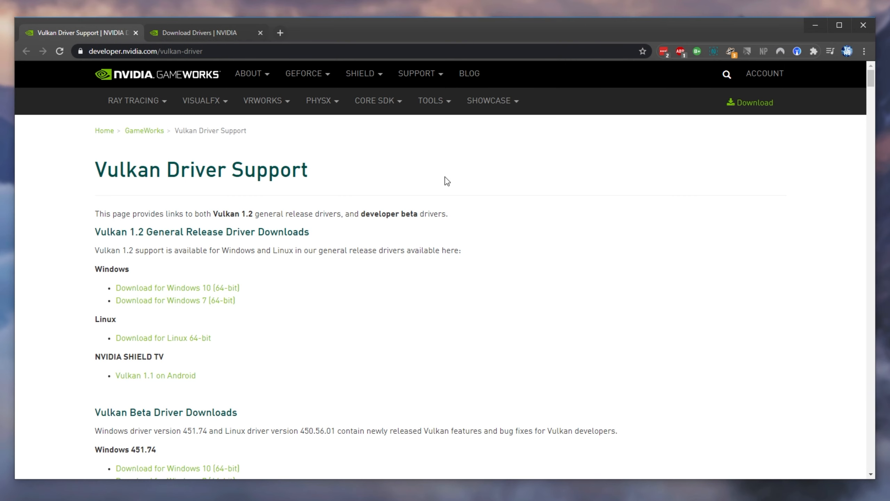
# - Highlight the beta notes sentence on full Vulkan 1.2 support for GeForce and Quadro cards
pyautogui.scroll(-3)
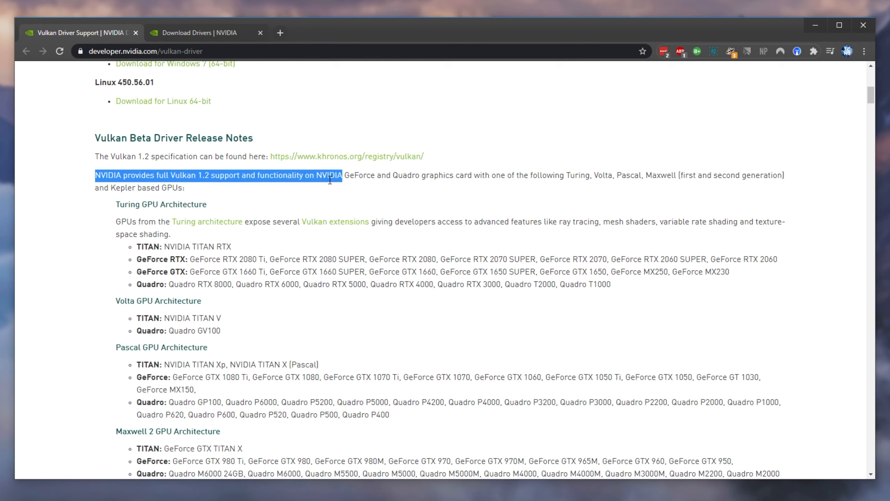
pyautogui.moveTo(341, 175); pyautogui.dragTo(483, 174)
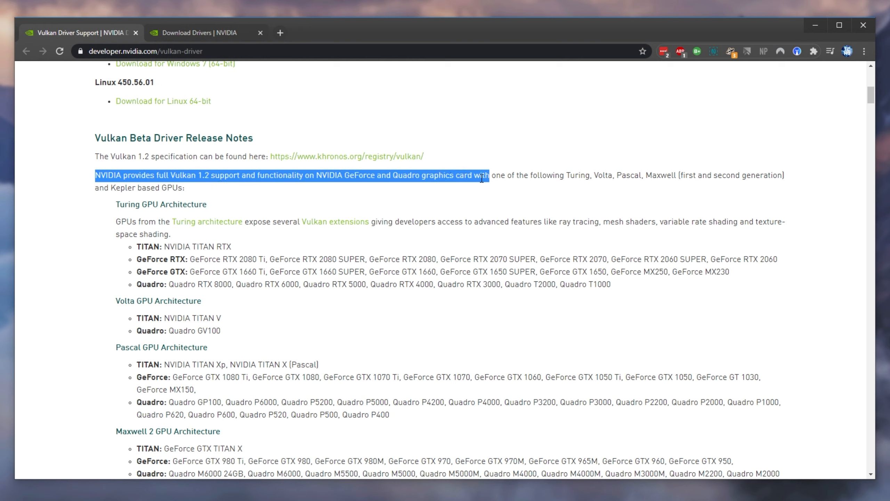
pyautogui.moveTo(481, 174); pyautogui.dragTo(590, 175)
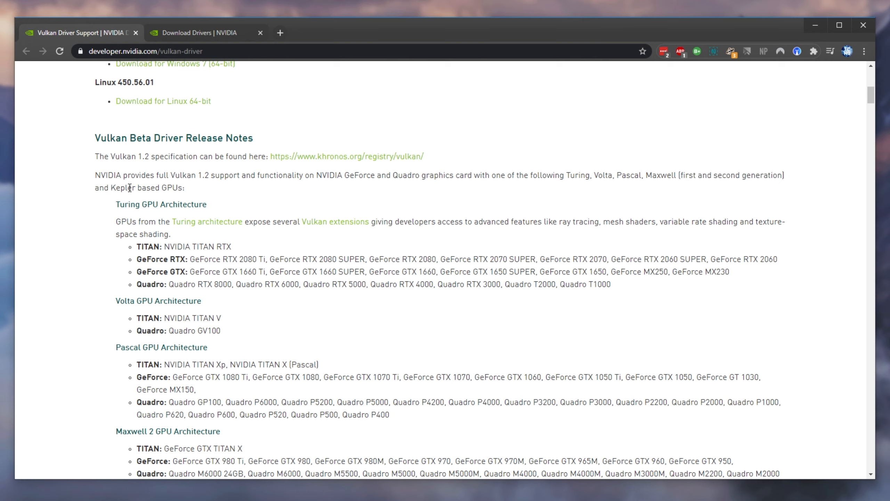
pyautogui.doubleClick(119, 203)
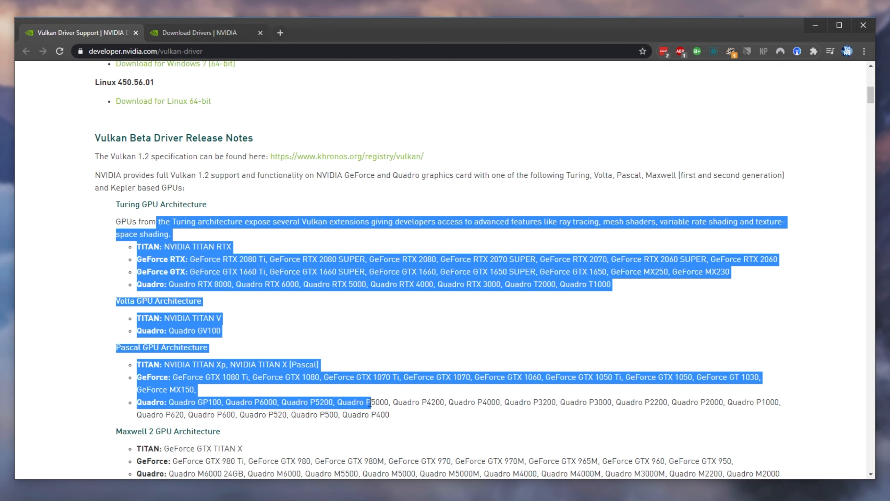
pyautogui.scroll(-3)
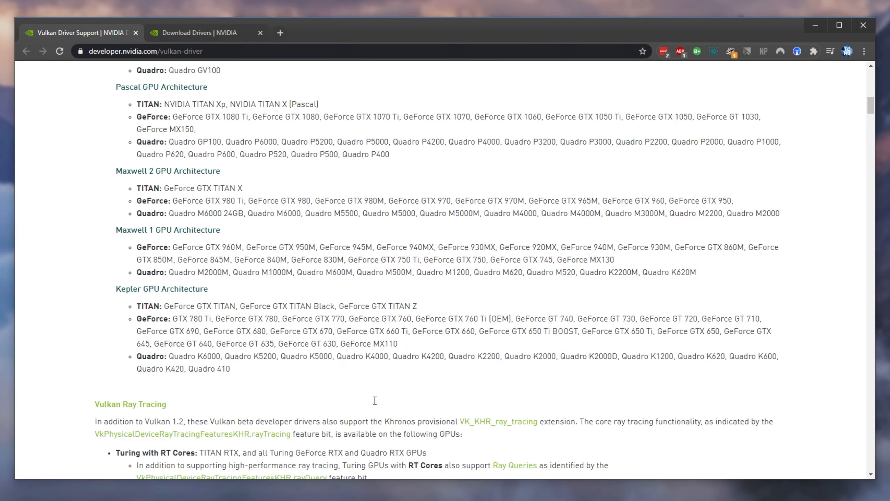
pyautogui.scroll(3)
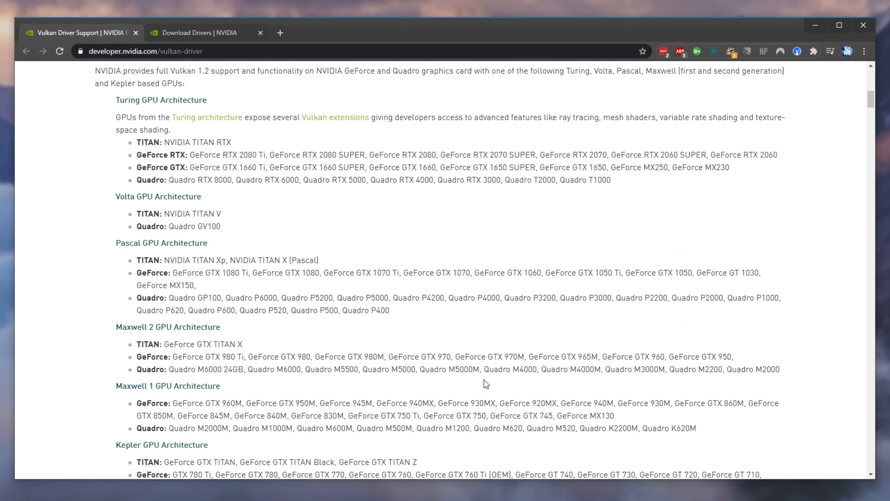
pyautogui.scroll(-3)
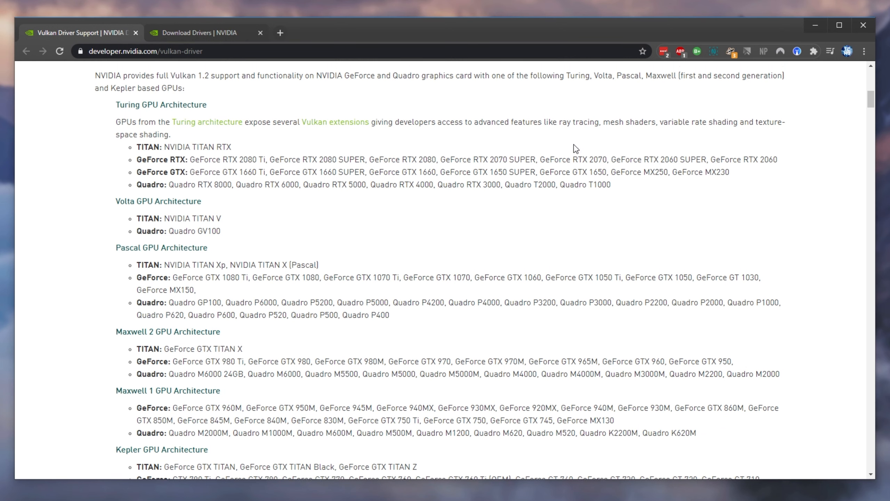
pyautogui.scroll(3)
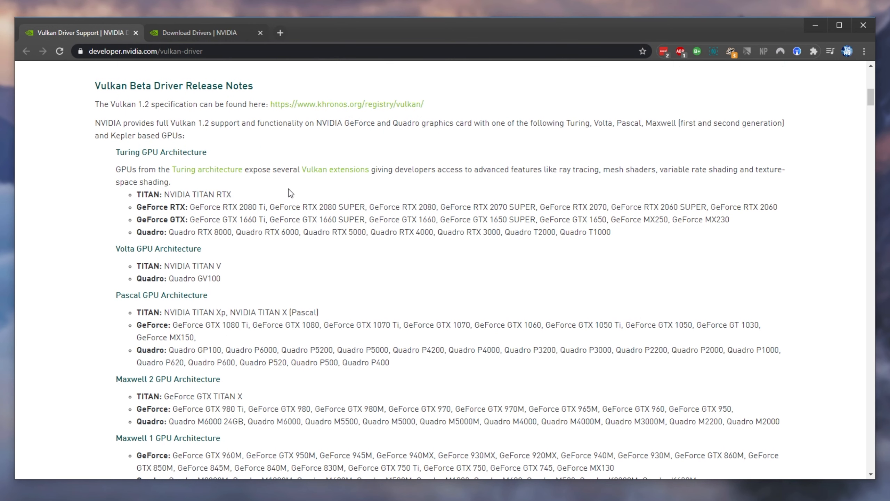
pyautogui.moveTo(329, 230)
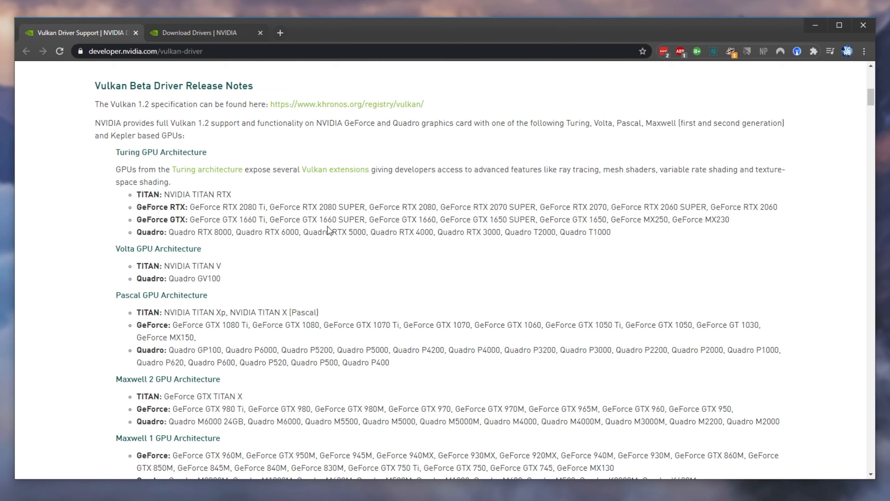
pyautogui.moveTo(348, 361)
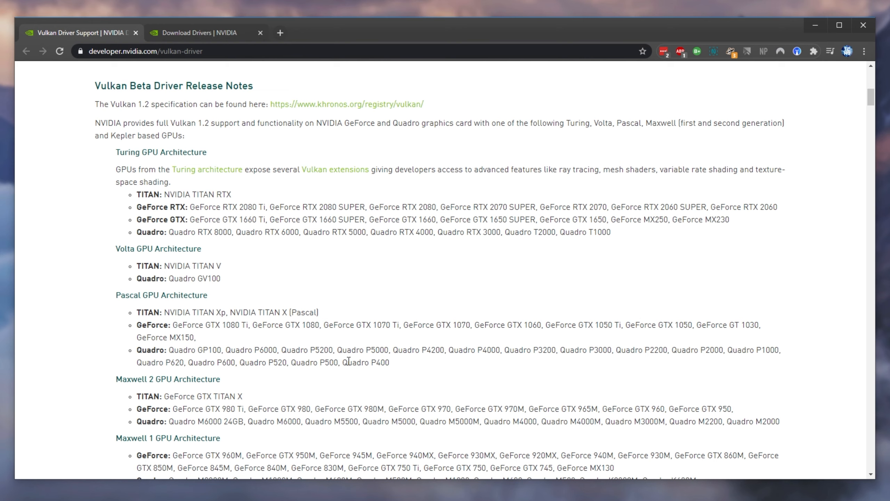
pyautogui.scroll(-3)
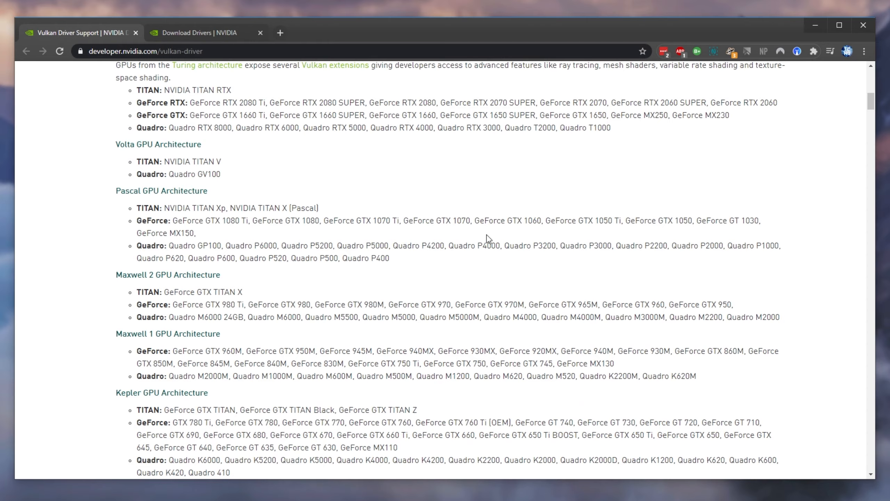
pyautogui.scroll(-3)
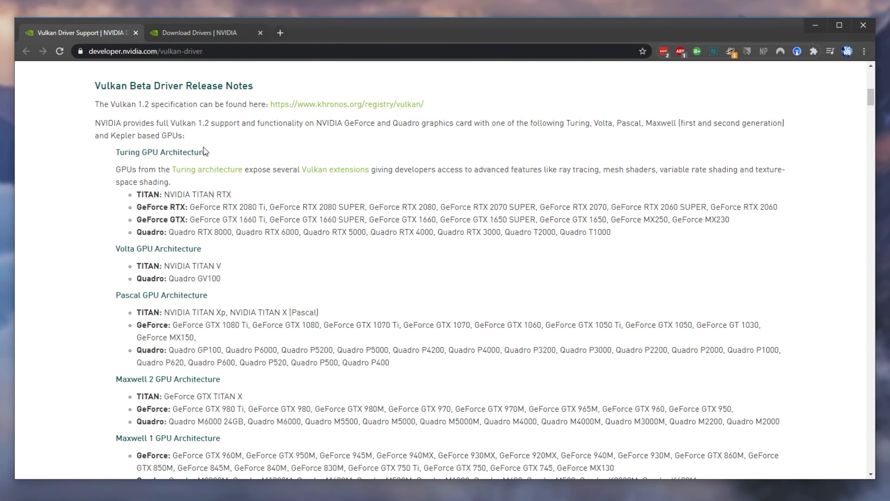
pyautogui.scroll(-3)
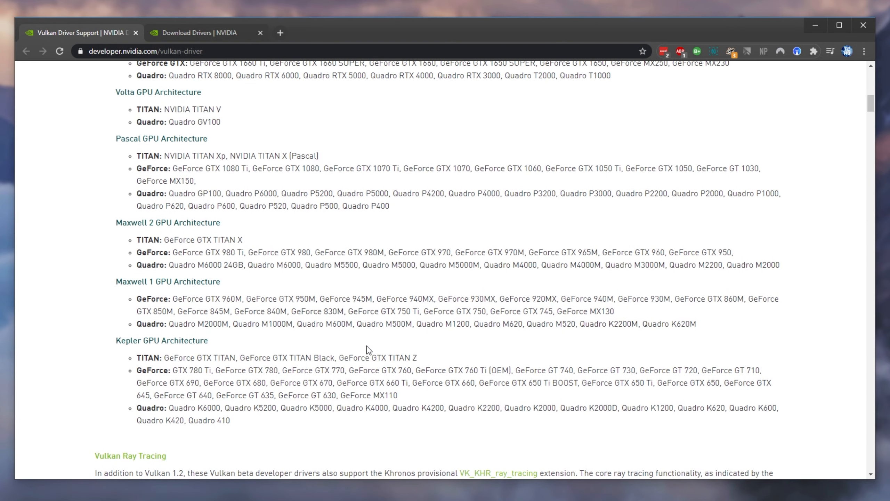
pyautogui.moveTo(113, 350)
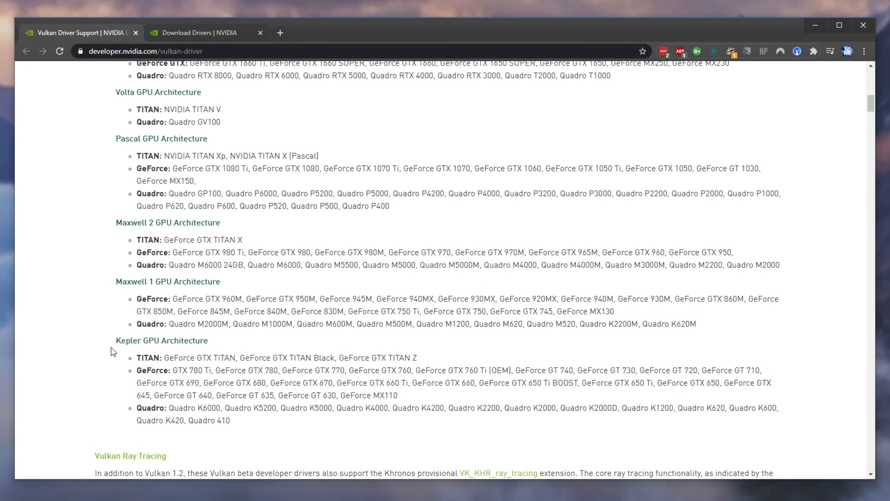
pyautogui.moveTo(548, 382)
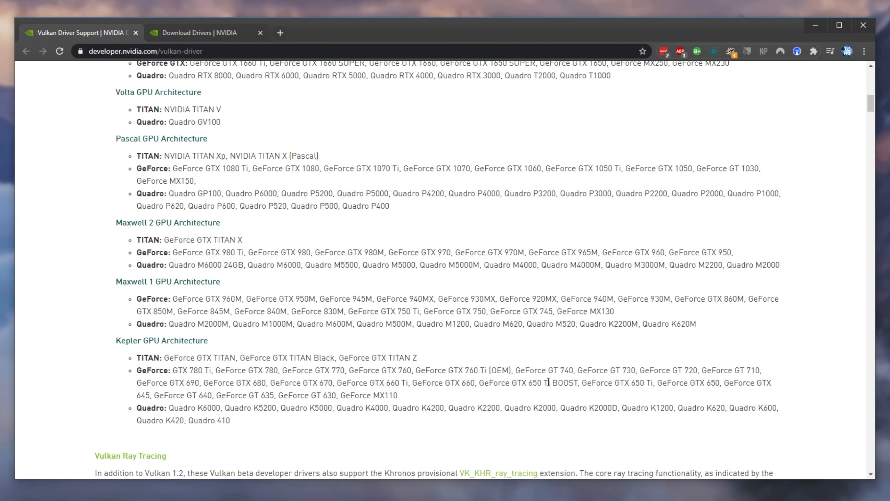
pyautogui.doubleClick(525, 382)
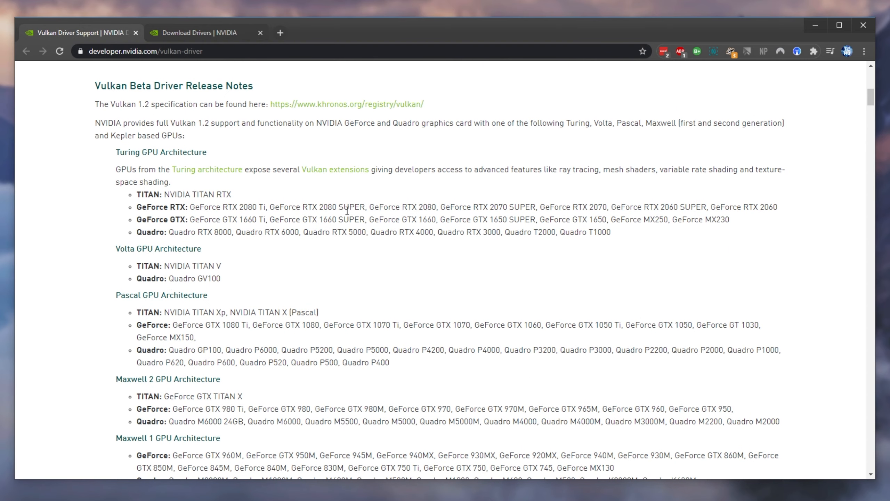
pyautogui.moveTo(756, 239)
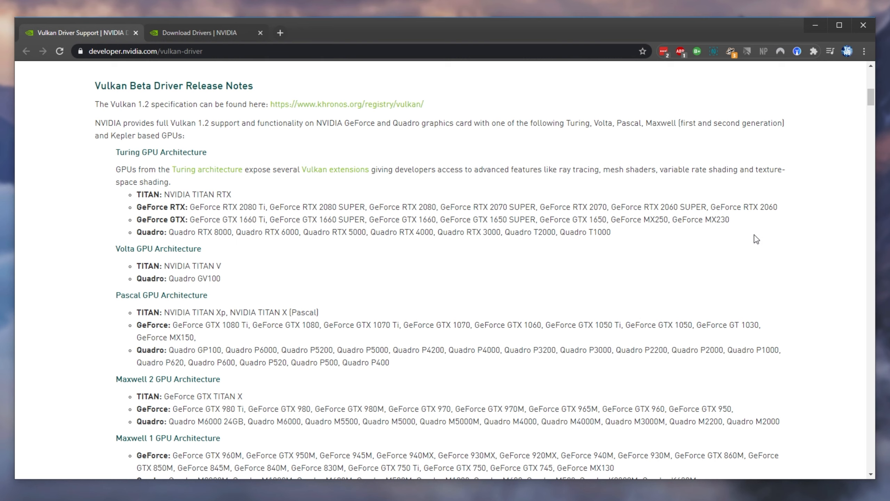
pyautogui.moveTo(742, 244)
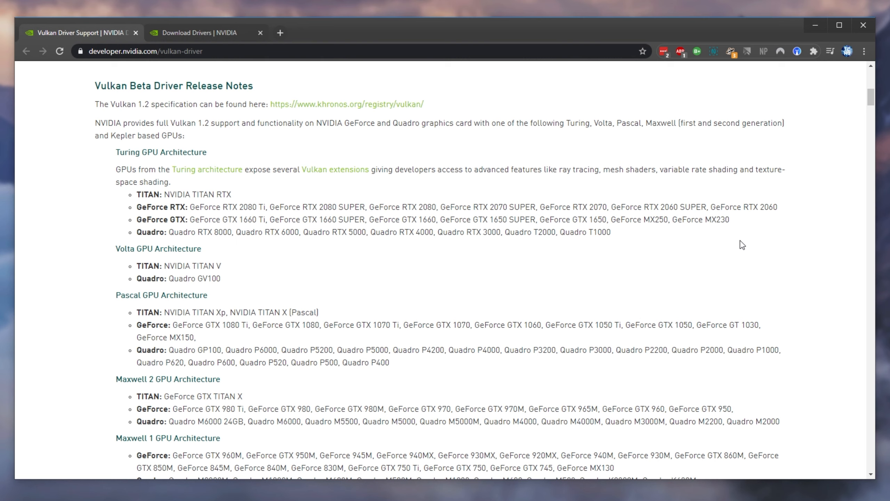
pyautogui.scroll(-3)
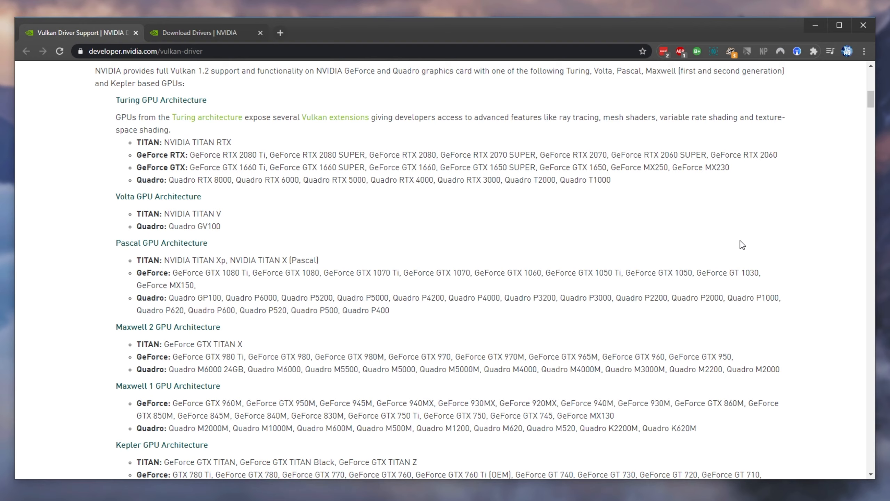
pyautogui.scroll(3)
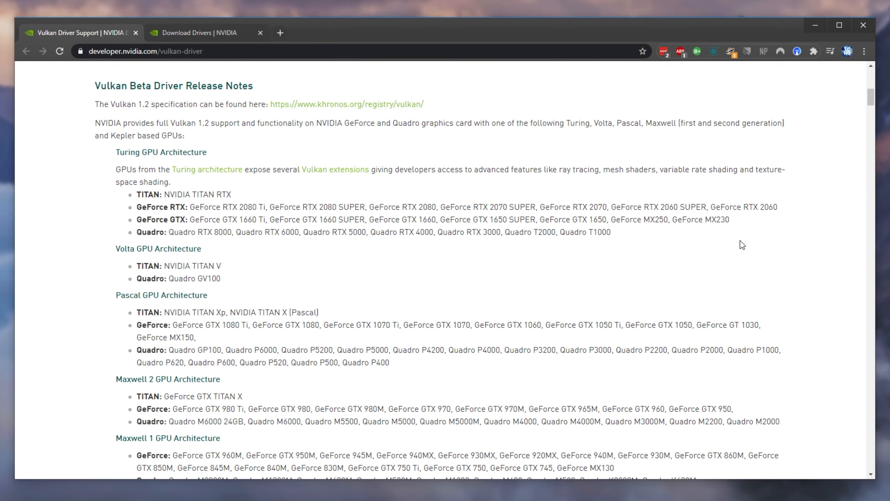
pyautogui.moveTo(737, 245)
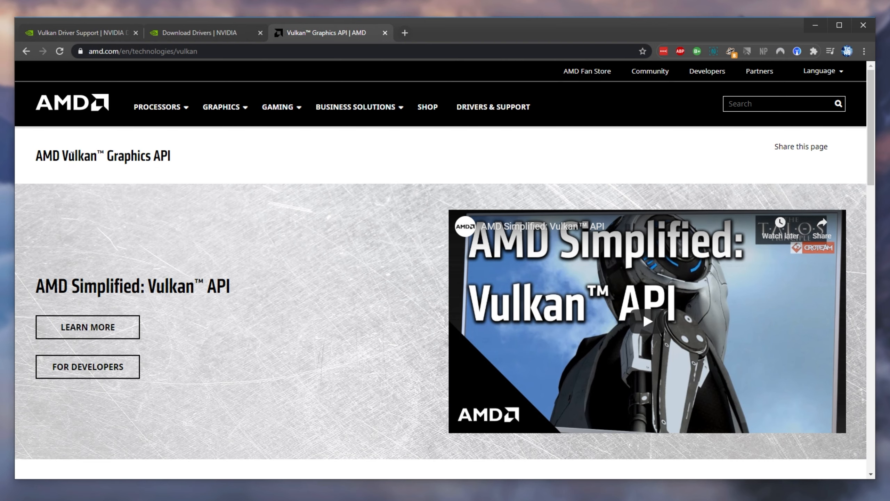
# - Scroll to the 'Vulkan-compatible components' list of Radeon GPUs and APUs
pyautogui.scroll(-3)
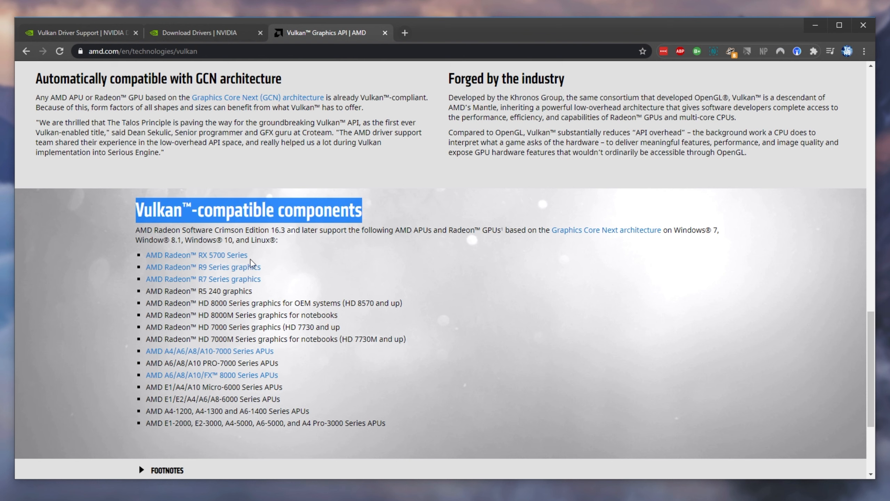
pyautogui.click(538, 280)
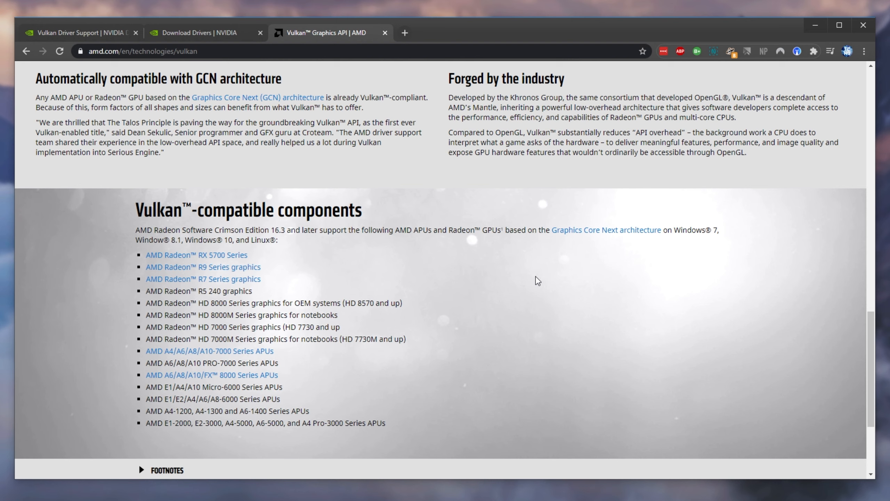
pyautogui.moveTo(501, 270)
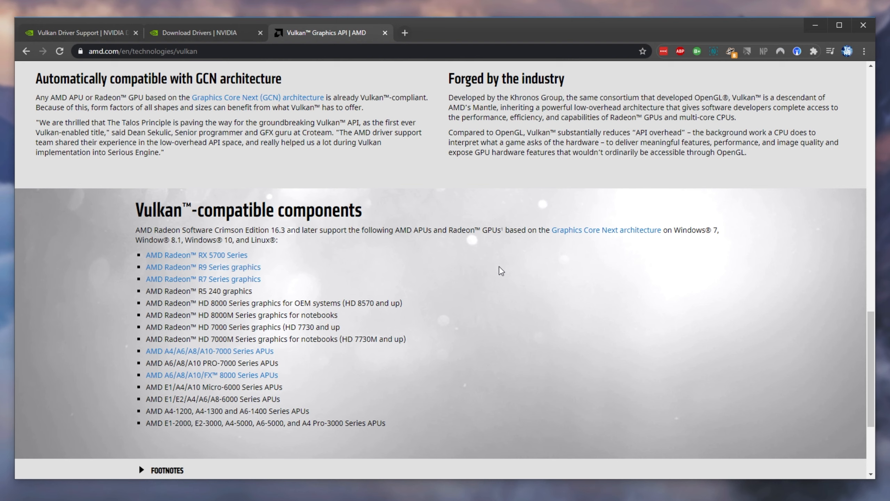
pyautogui.moveTo(496, 311)
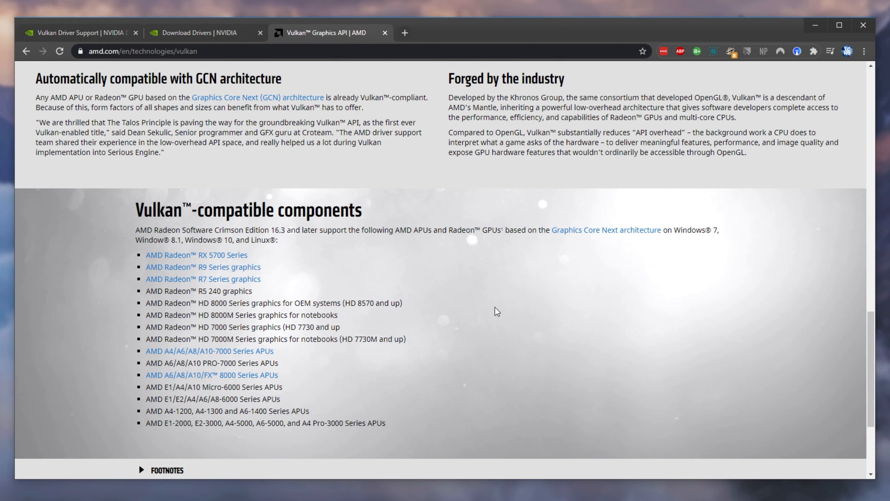